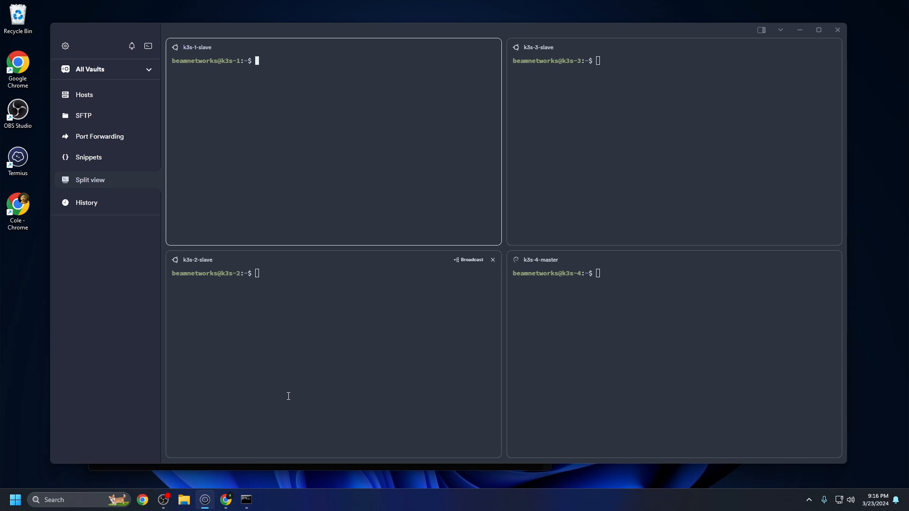
Open the side panel's Snippets list to reach the 'Update em' update snippet
click(753, 54)
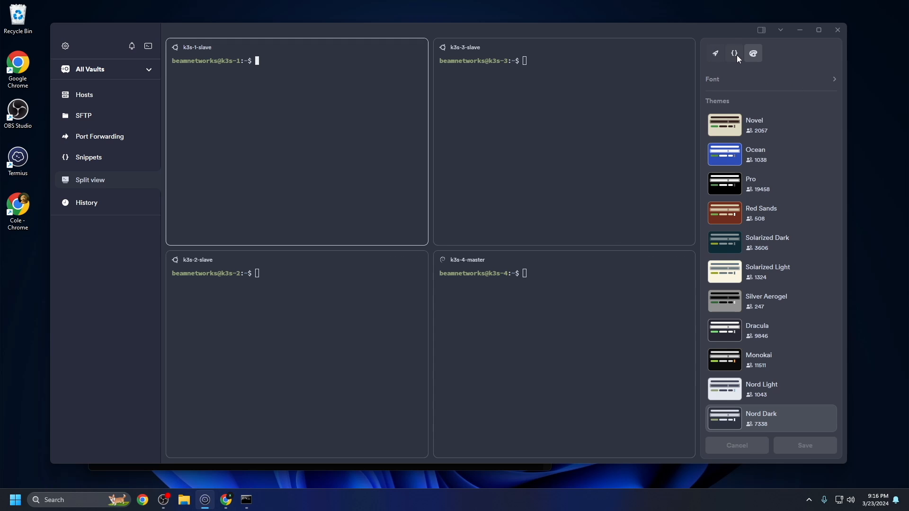
click(734, 53)
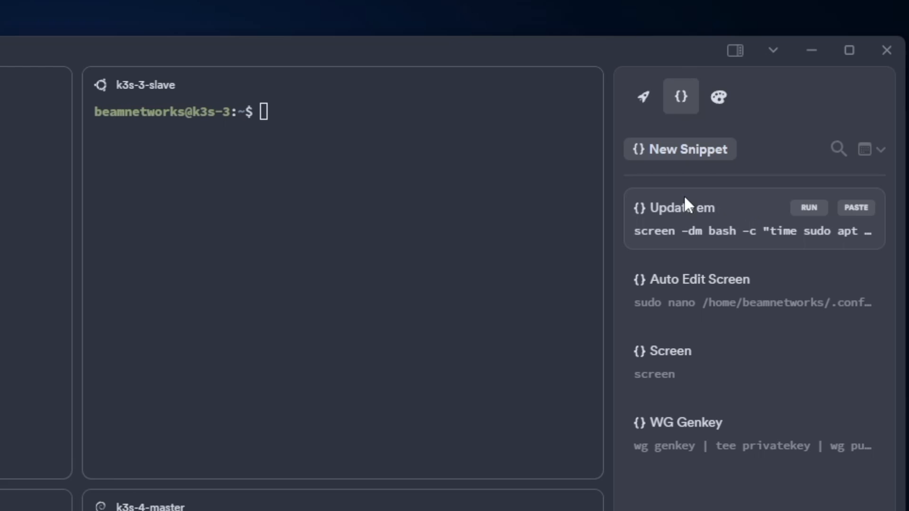
mouse_move(196, 217)
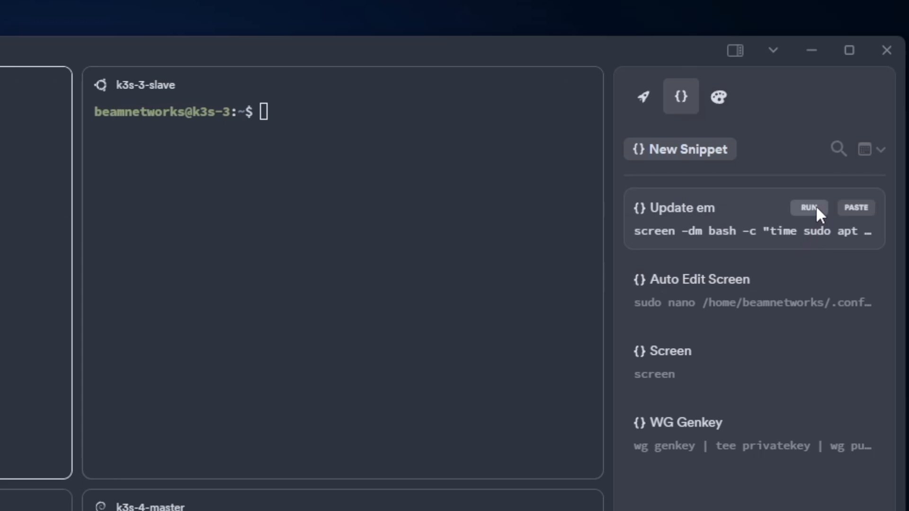
mouse_move(616, 235)
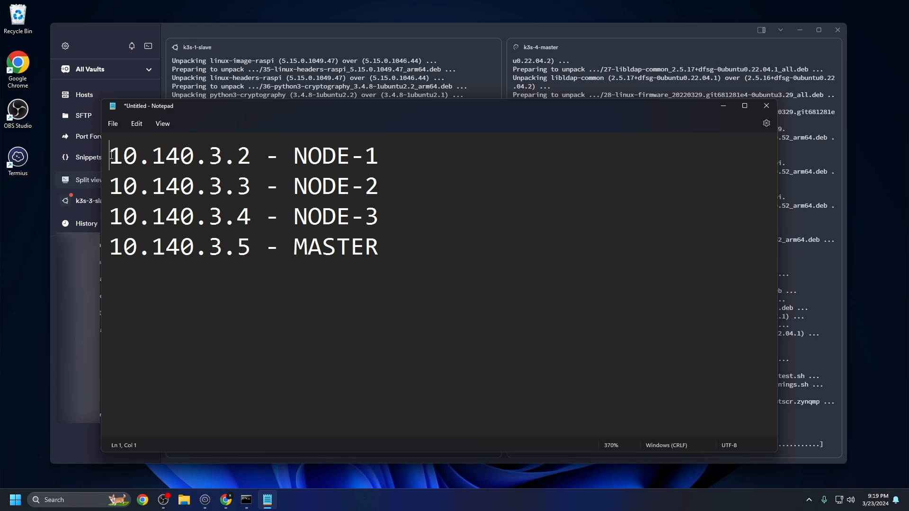
Highlight NODE-1, NODE-3 and MASTER in the Notepad list of 10.140.3.2–10.140.3.5 addresses
drag(111, 156, 249, 155)
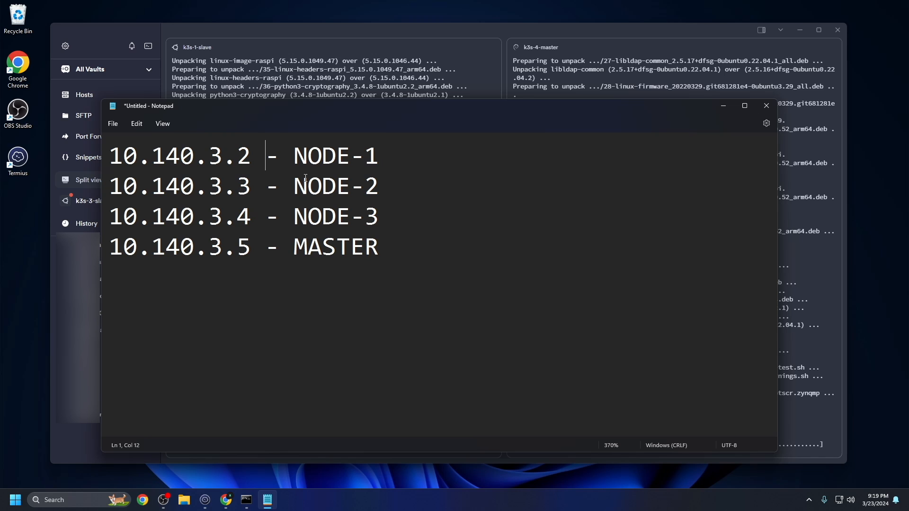
double_click(335, 156)
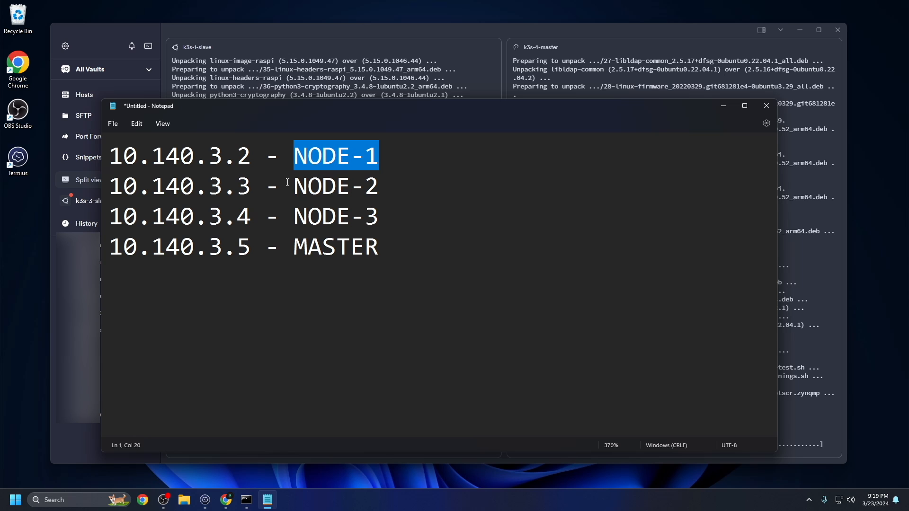
double_click(336, 216)
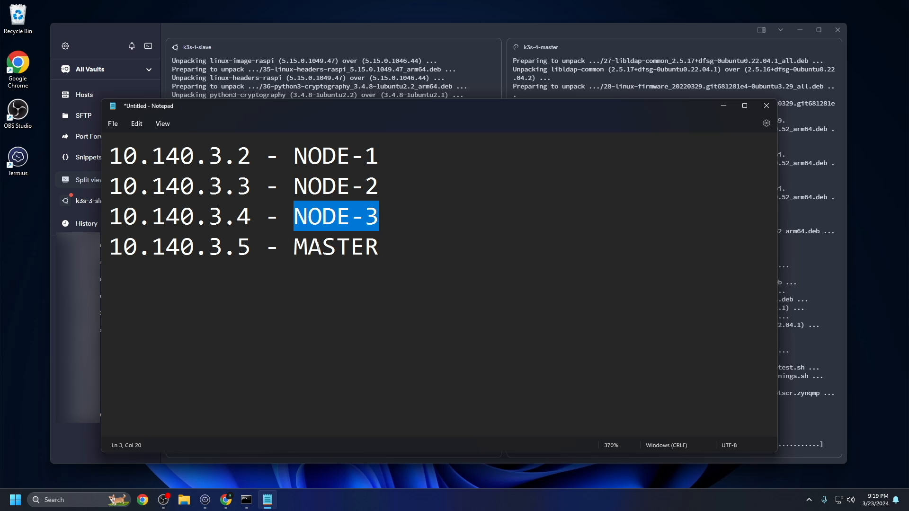
double_click(336, 247)
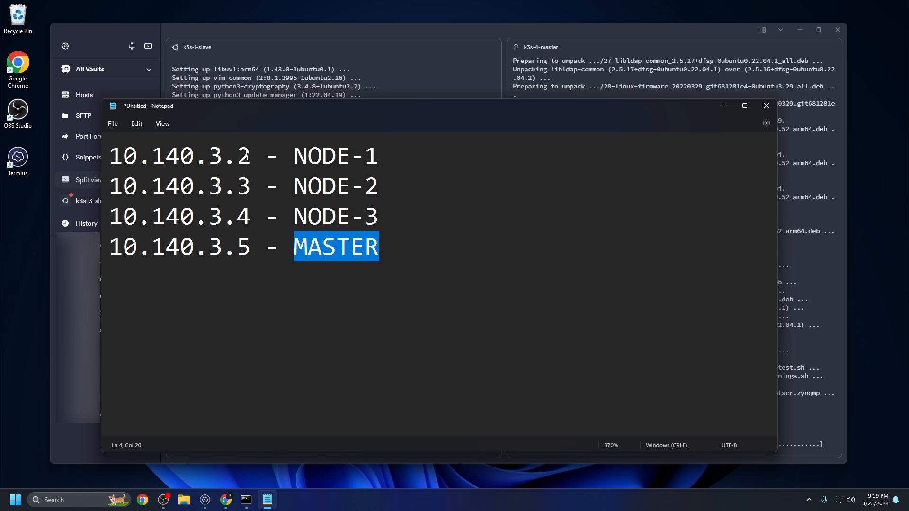
mouse_move(322, 174)
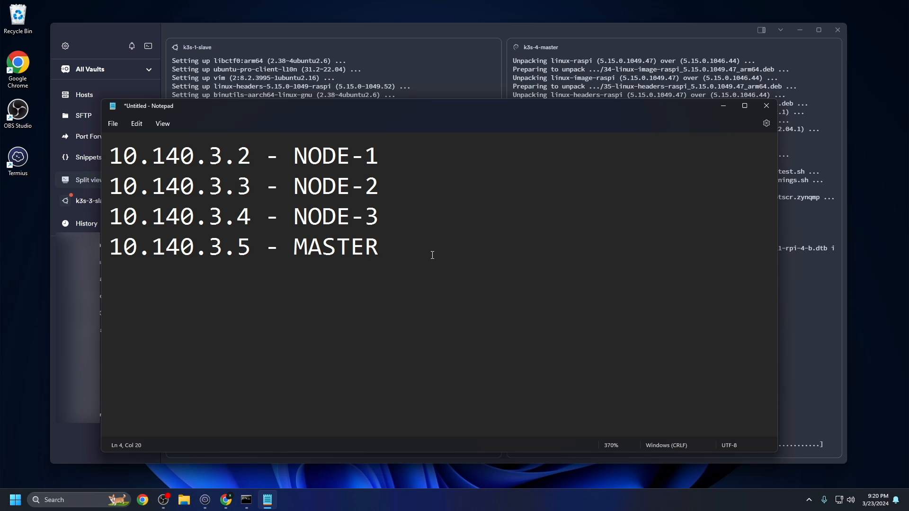
click(765, 106)
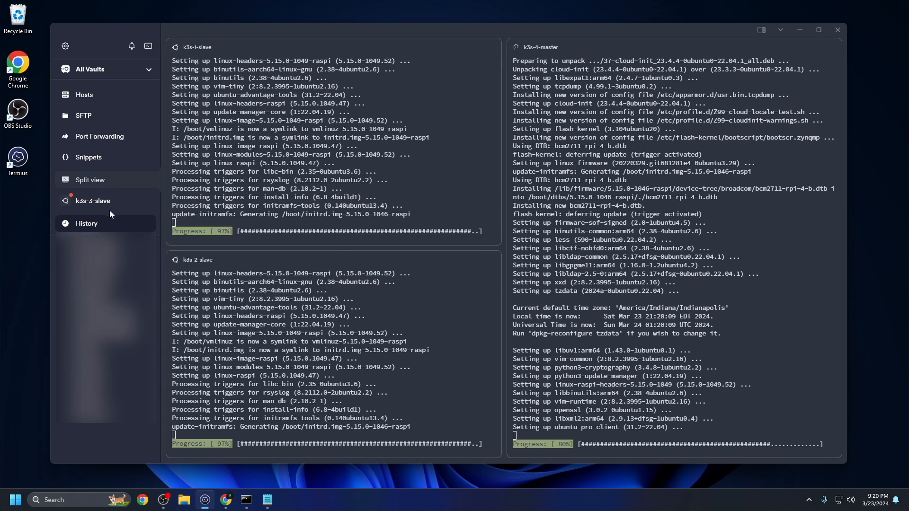
Check the k3s-3-slave tab, then return to split view focused on k3s-4-master
click(93, 201)
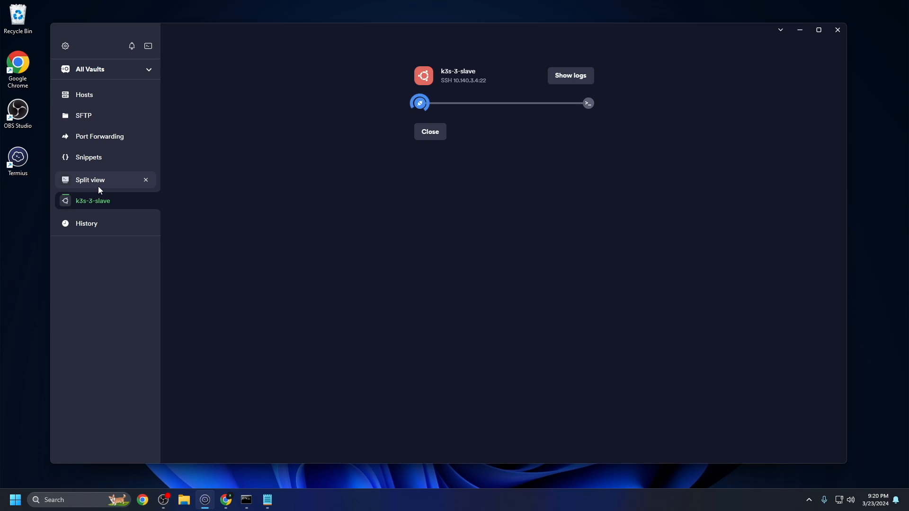
click(90, 180)
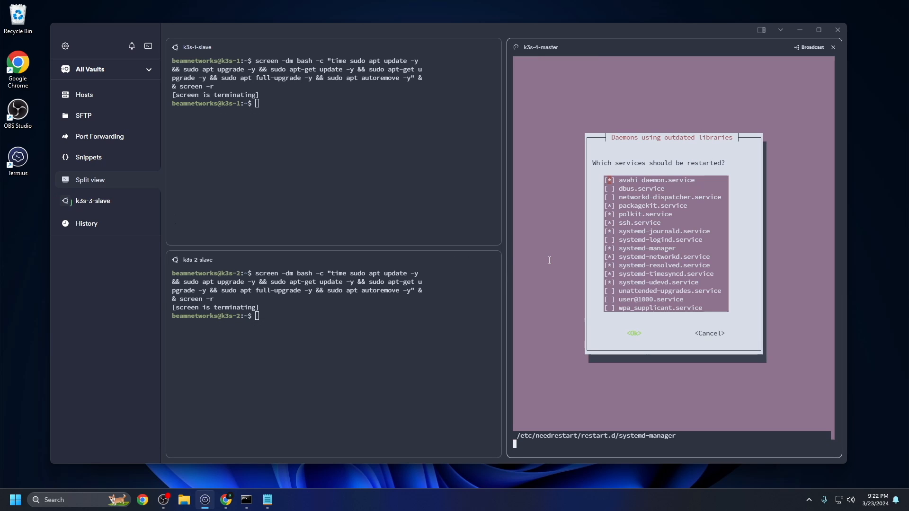
click(633, 333)
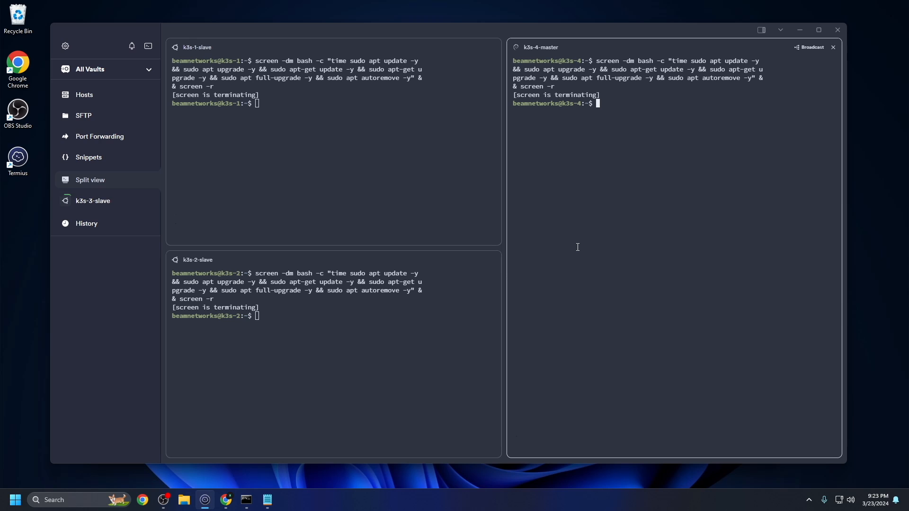
Add '%beamnetworks ALL=(ALL:ALL) NOPASSWD: ALL' via visudo on master, then start visudo on node 1
text(sudo visudo)
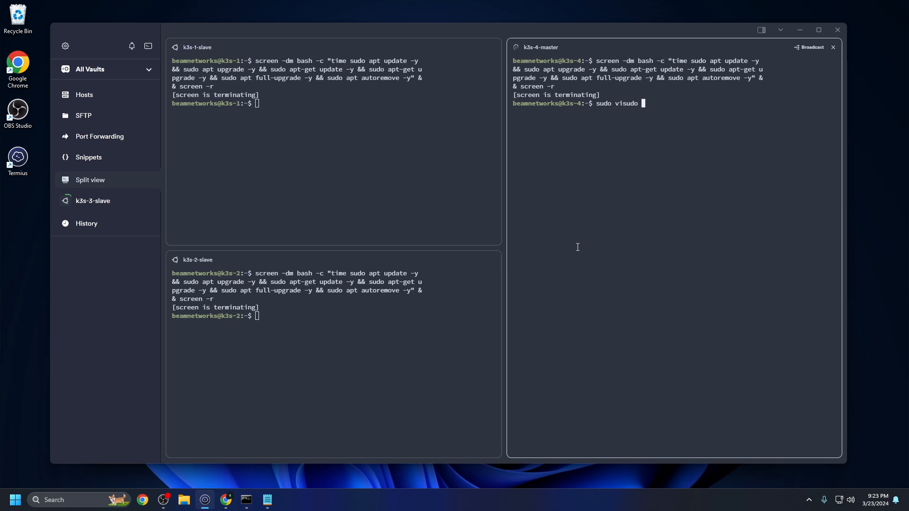
key(Return)
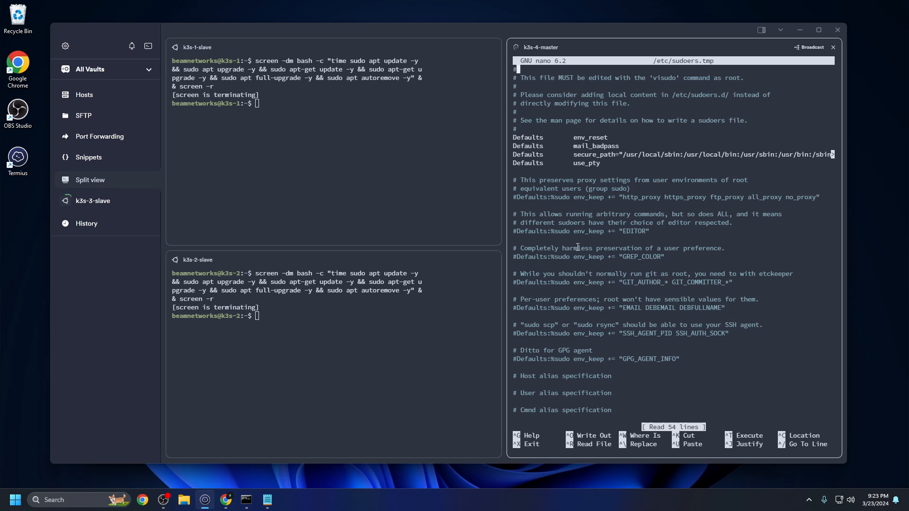
scroll(down, 3)
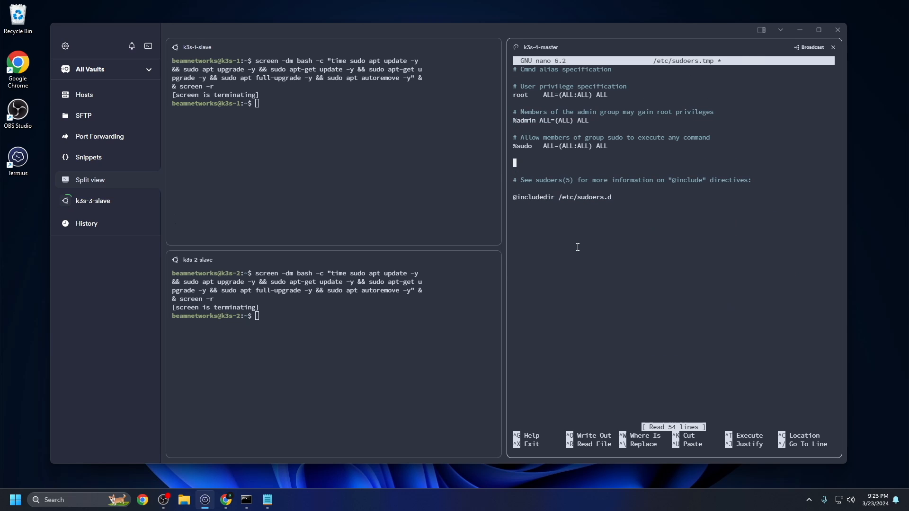
text(%beamnetworks)
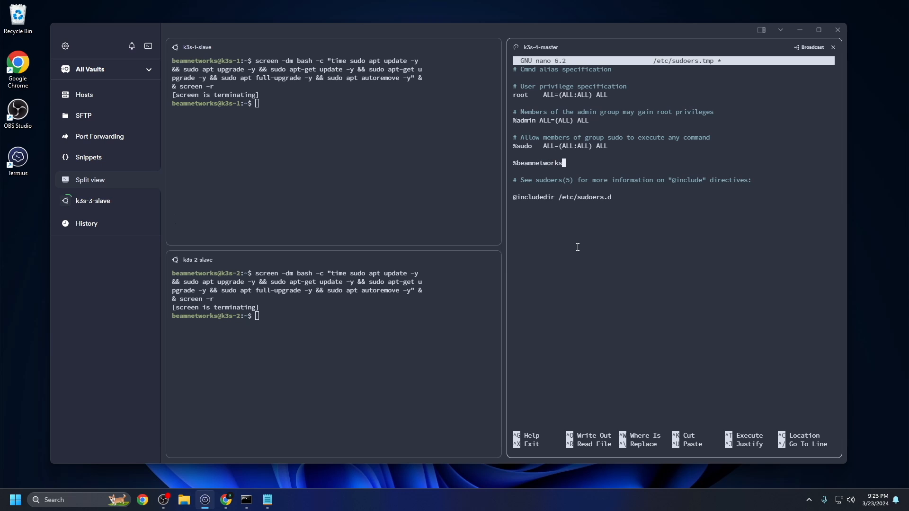
text(ALL=()
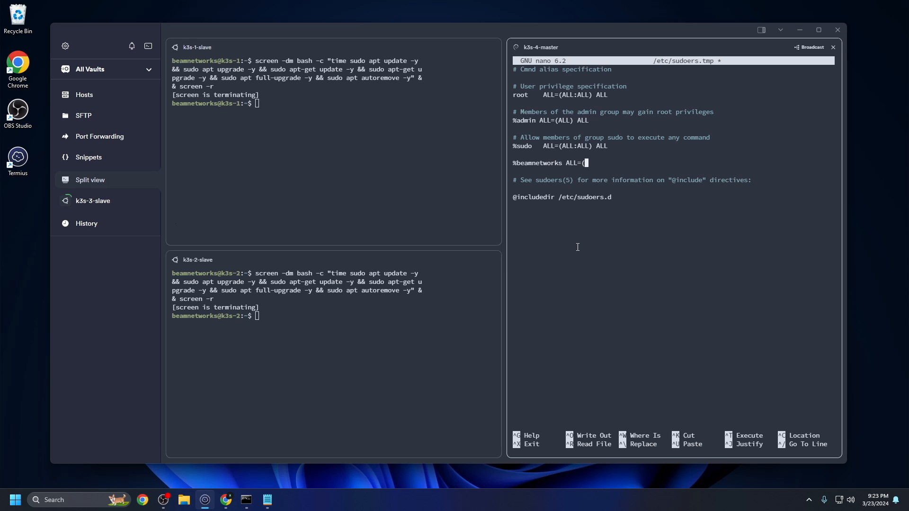
text(ALL:ALL) NOPASSWD: ALL)
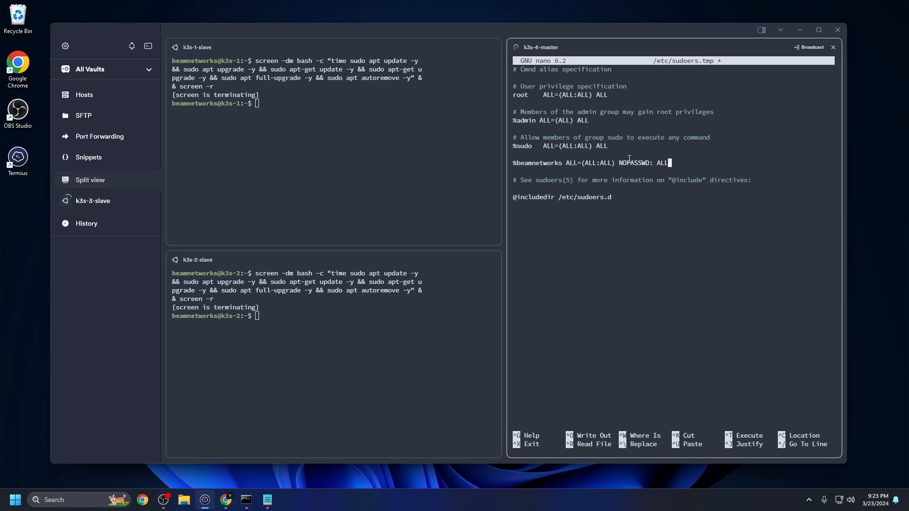
key(ctrl+o)
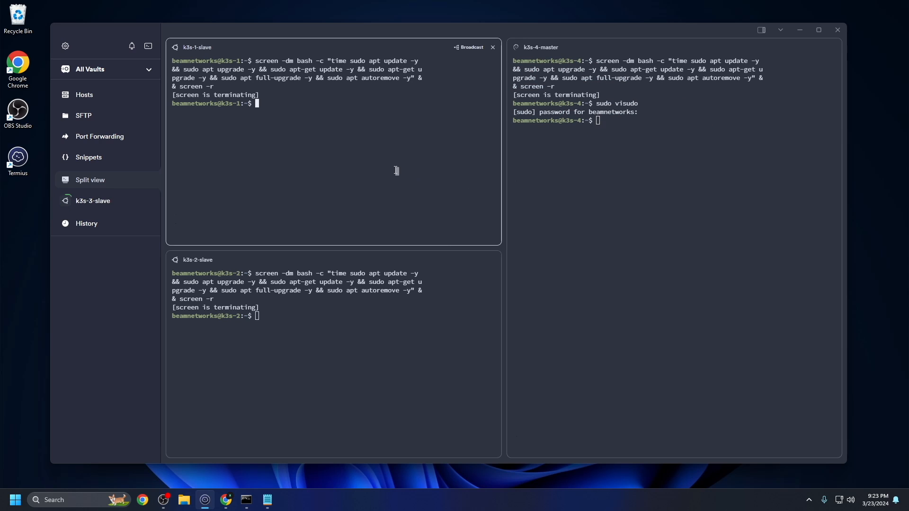
text(sudo visudo)
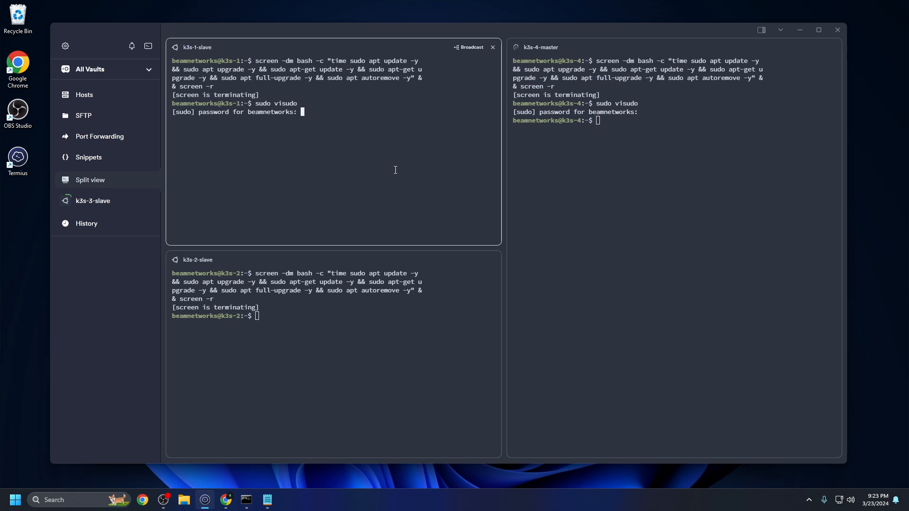
key(Return)
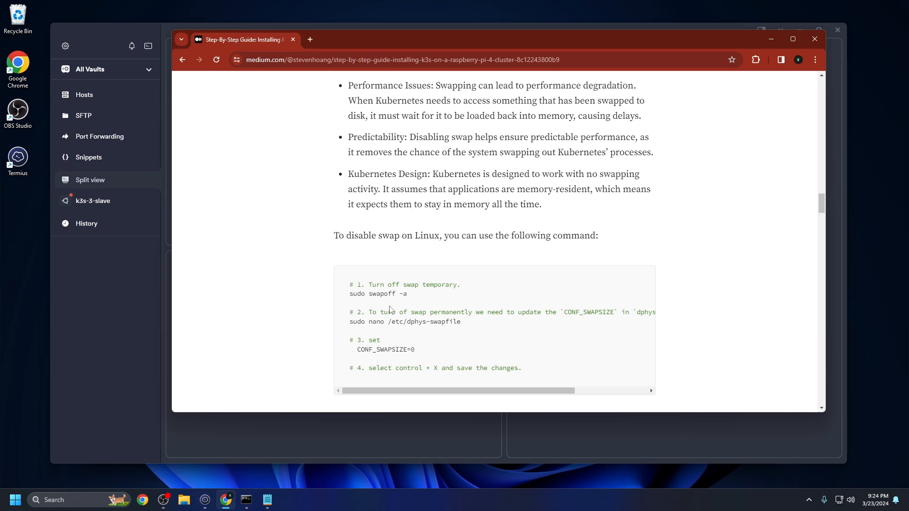
Select the 'sudo swapoff -a' command in the Medium guide's swap section
scroll(down, 3)
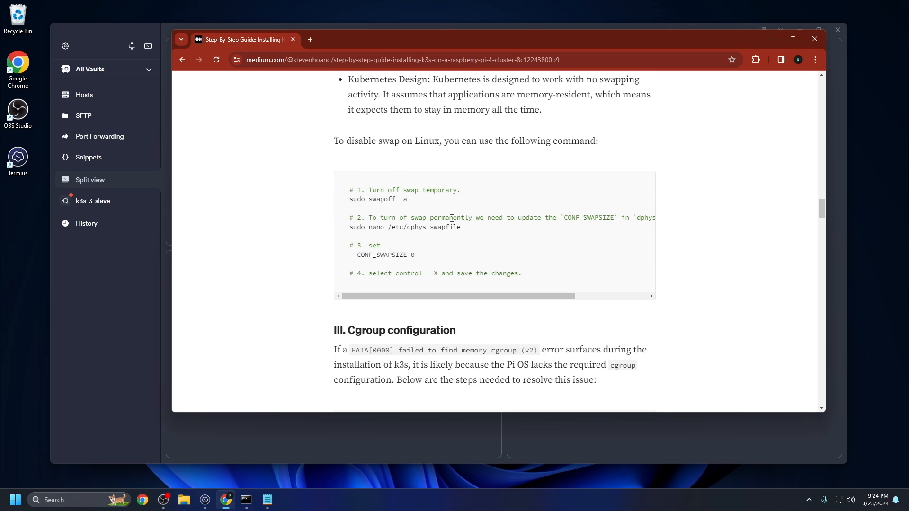
double_click(357, 199)
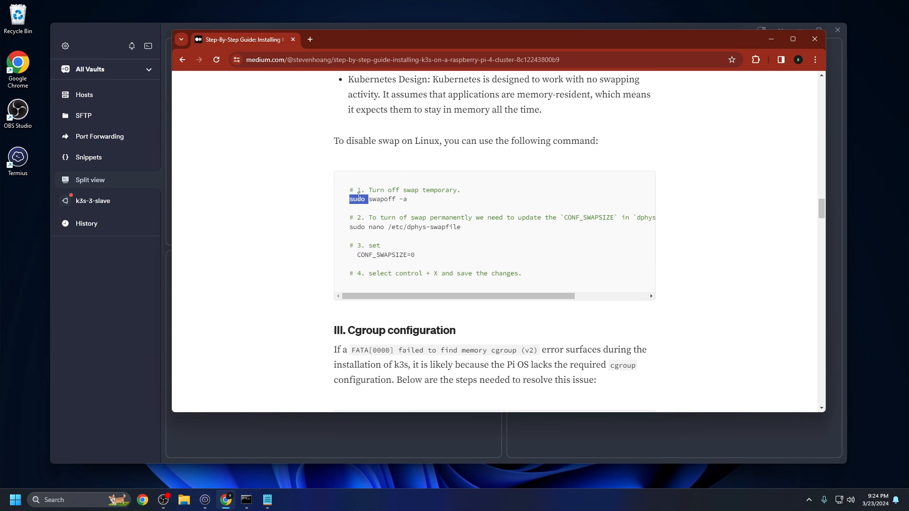
drag(350, 199, 408, 199)
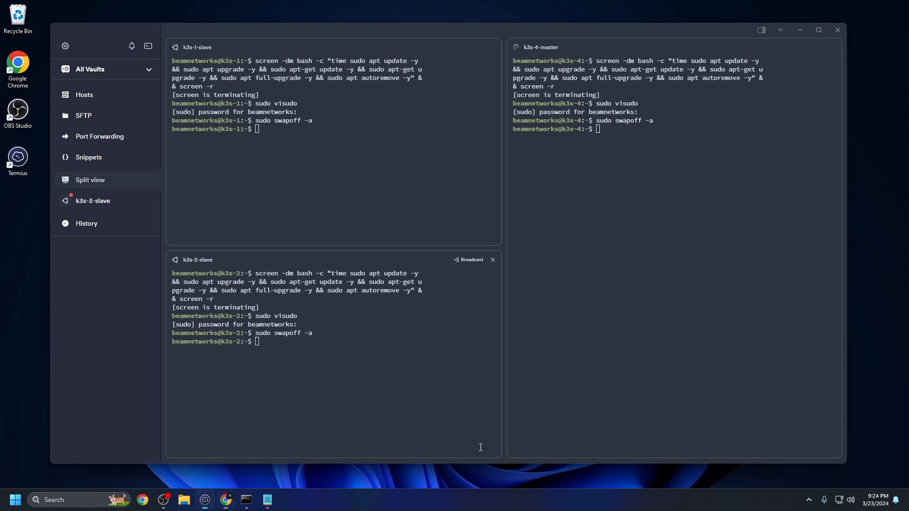
Enter 'sudo nano /etc/dphys-swapfile' to edit the swap config on the nodes
text(sudo nano /etc/dphys-swapfile)
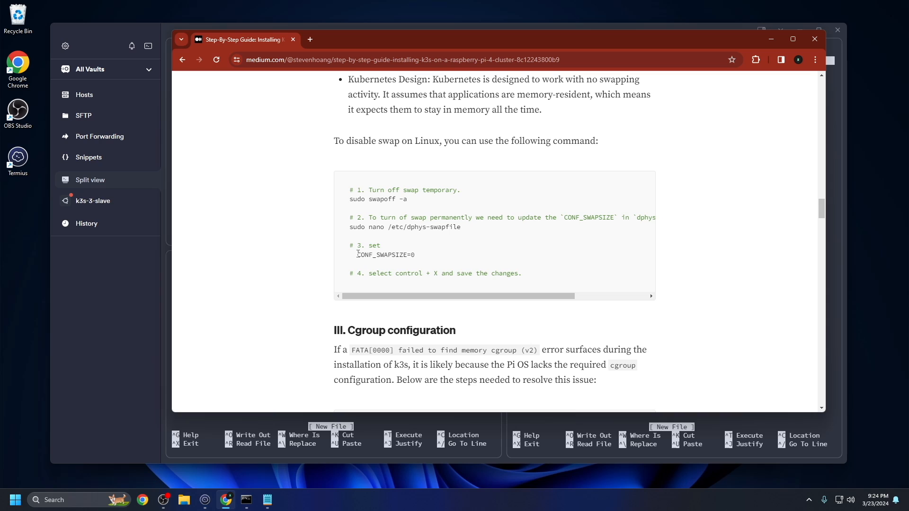
Select the CONF_SWAPSIZE=0 setting in the guide for the dphys-swapfile editors
double_click(385, 255)
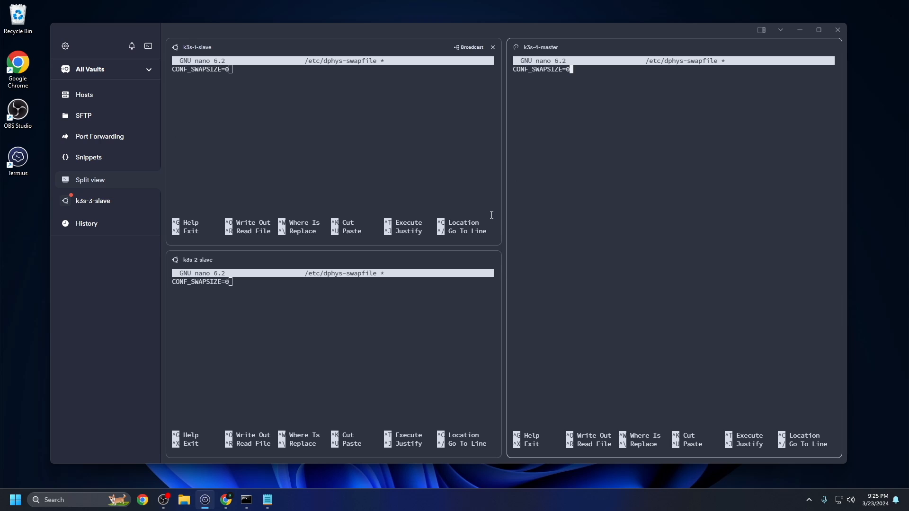
mouse_move(585, 46)
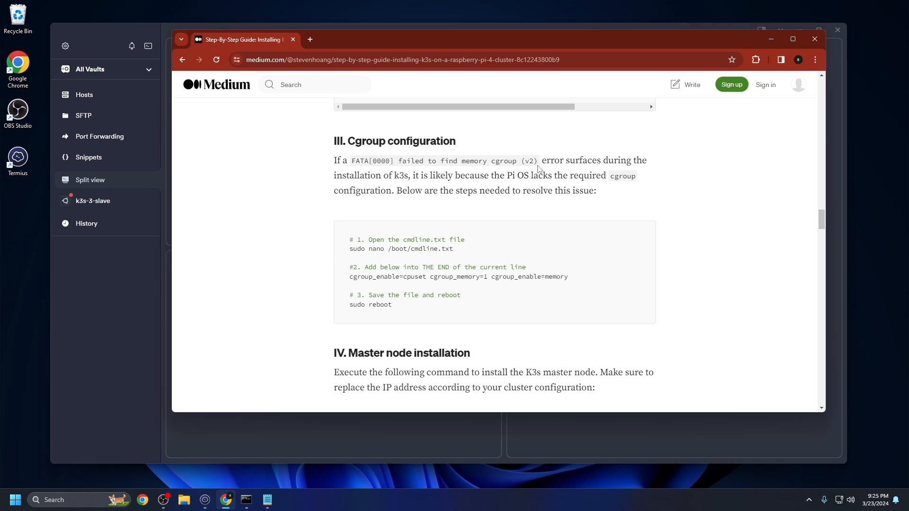
mouse_move(411, 213)
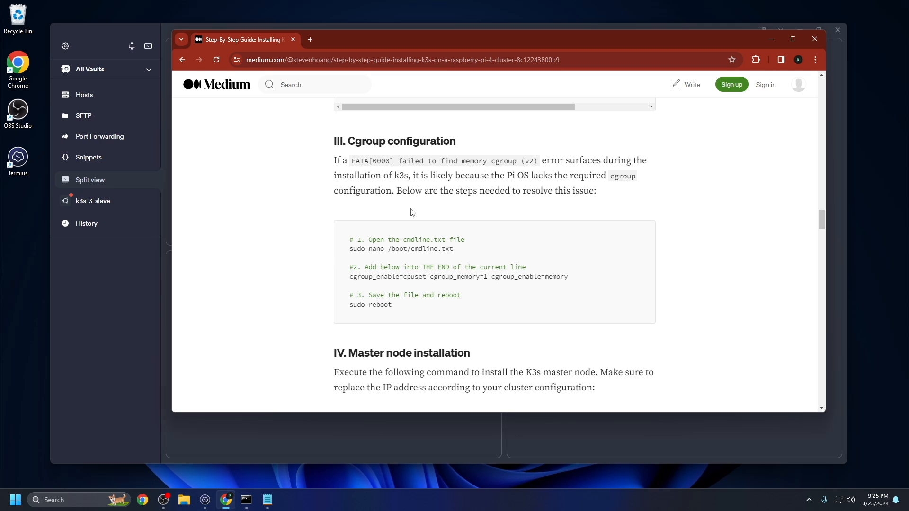
Scroll the guide through Cgroup configuration to the master node installation section
scroll(down, 3)
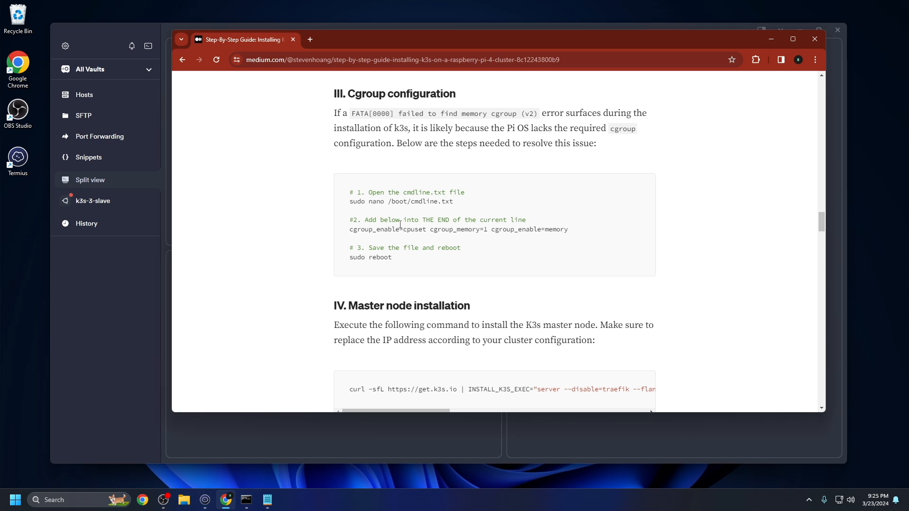
scroll(down, 3)
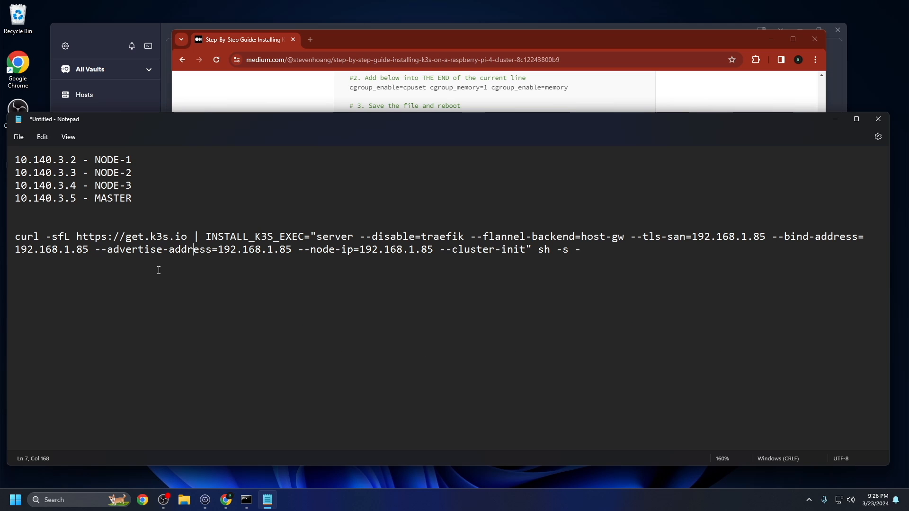
mouse_move(331, 243)
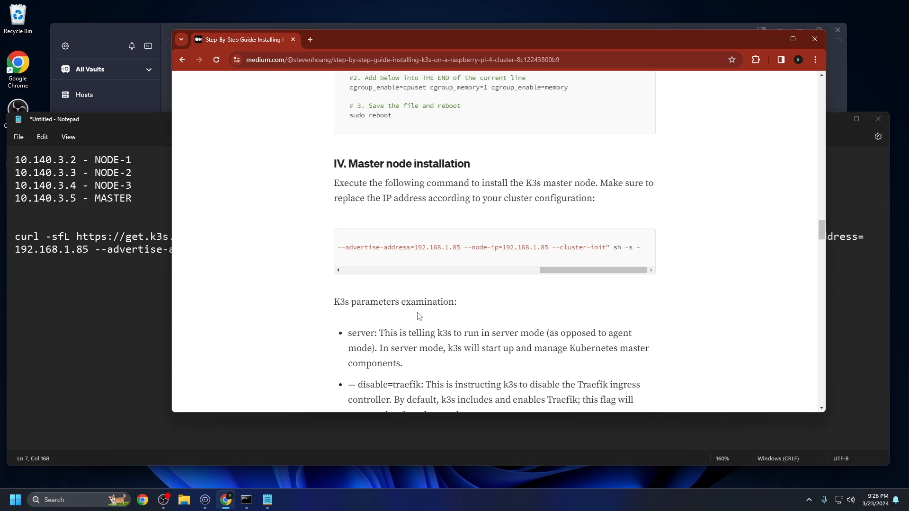
Replace the bind-address, tls-san and advertise-address IPs in the curl command with 10.140.3.5
scroll(down, 3)
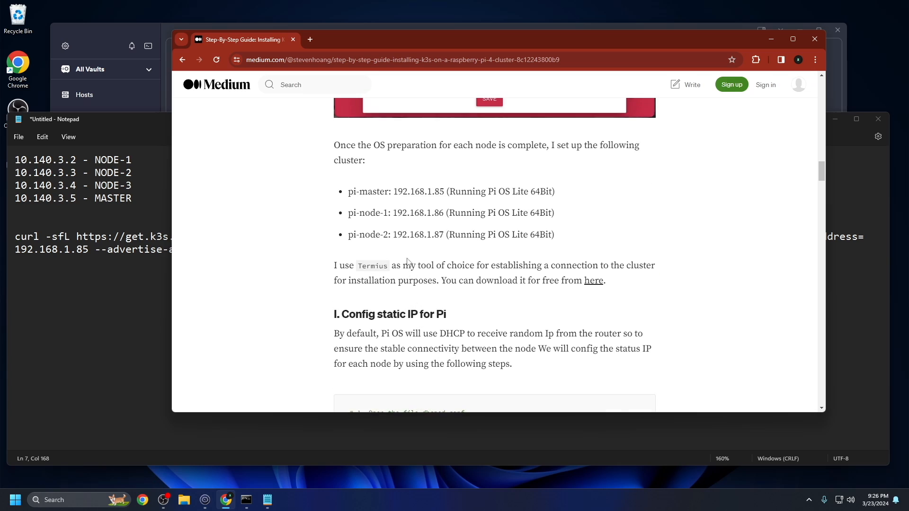
scroll(down, 3)
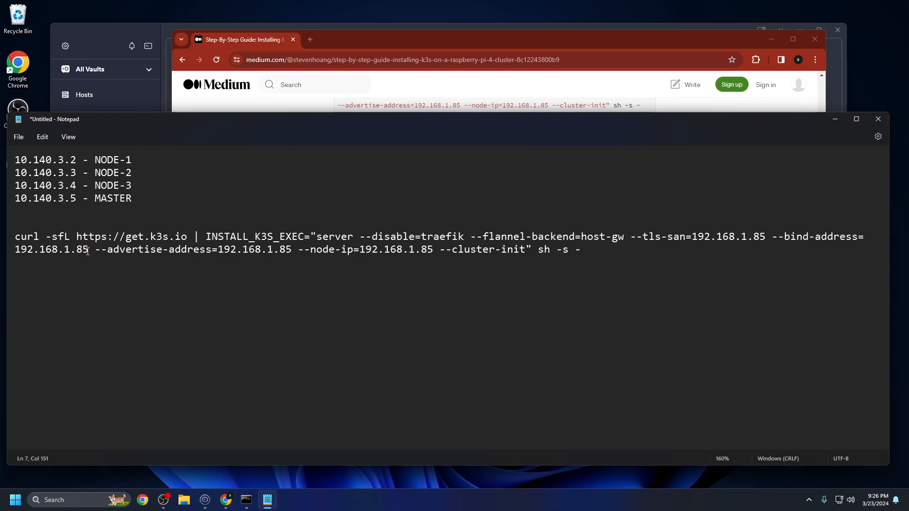
double_click(50, 249)
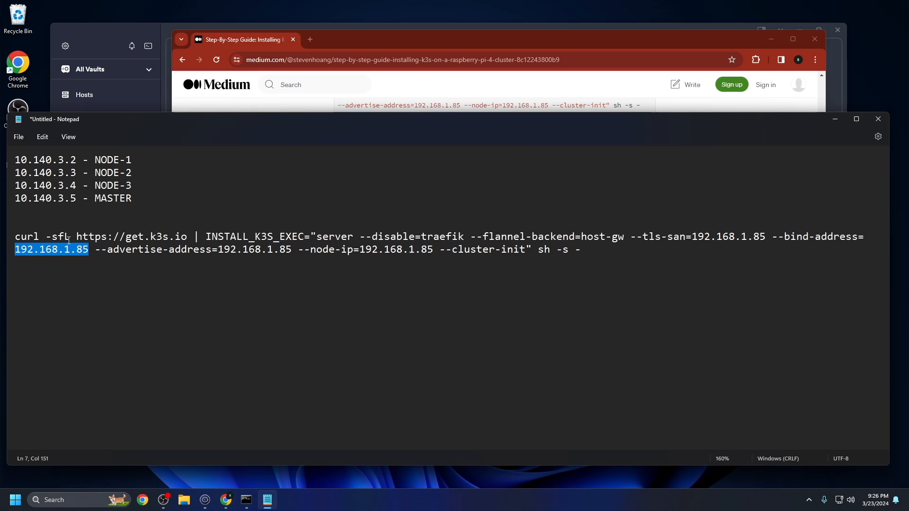
text(10.140.3.)
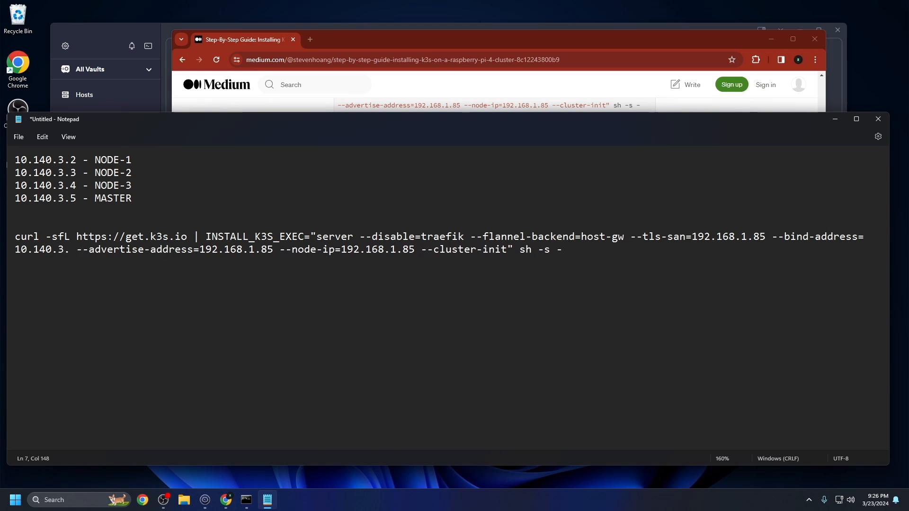
text(5)
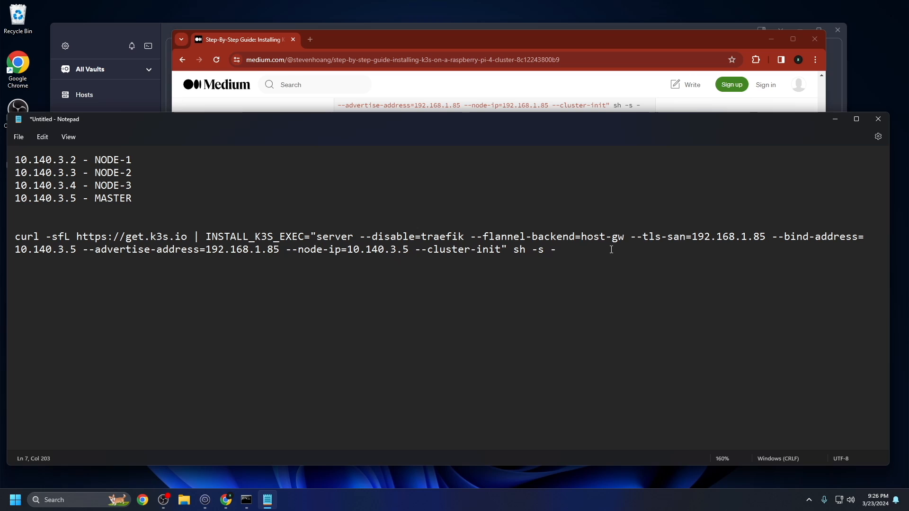
double_click(728, 237)
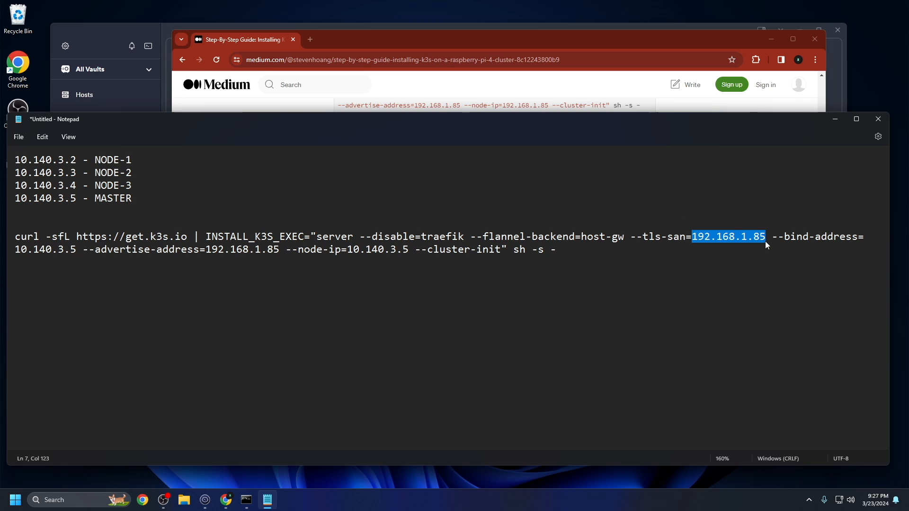
text(10.140.3)
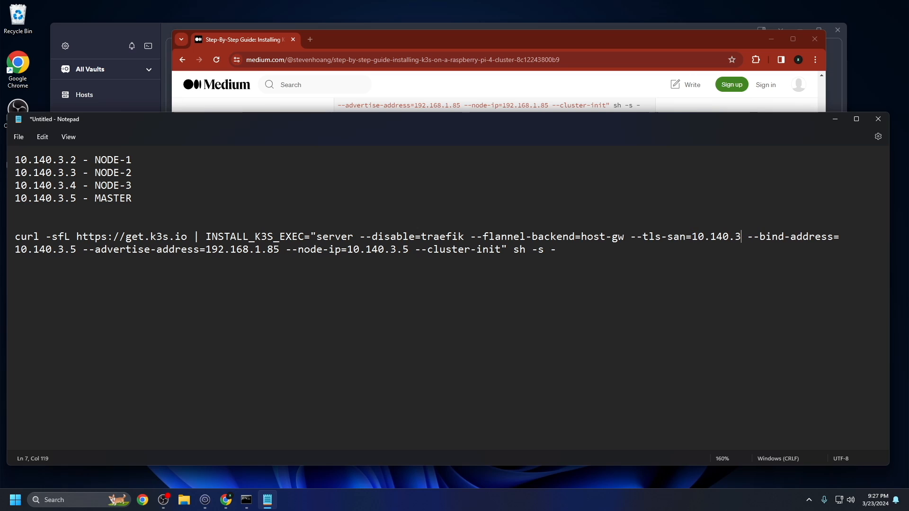
text(.5)
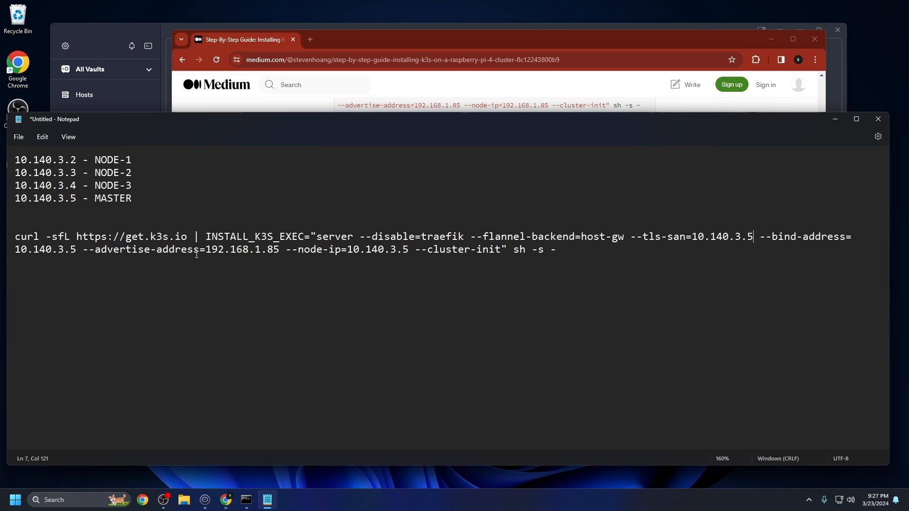
double_click(242, 250)
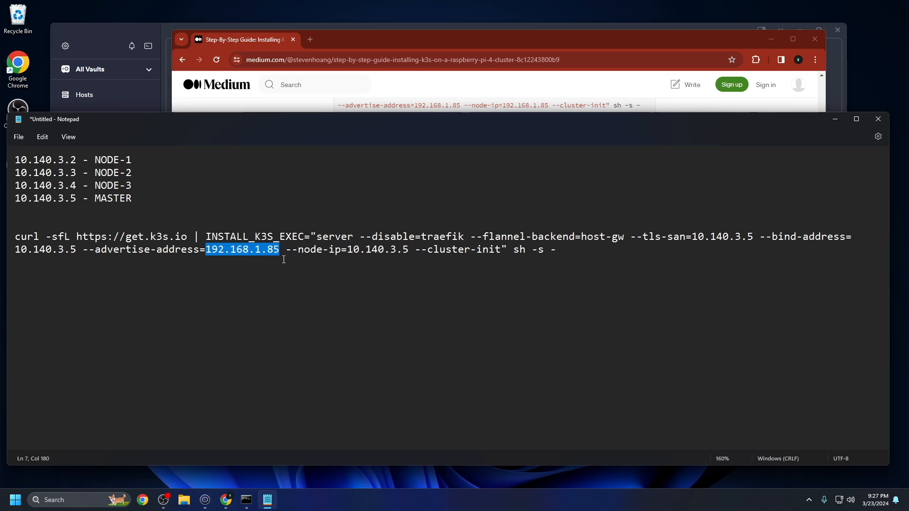
text(10.140.35)
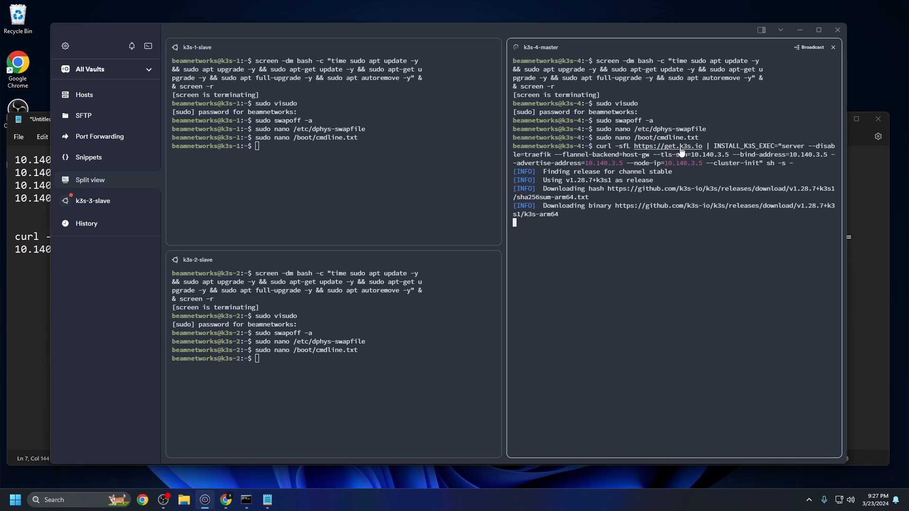
mouse_move(618, 236)
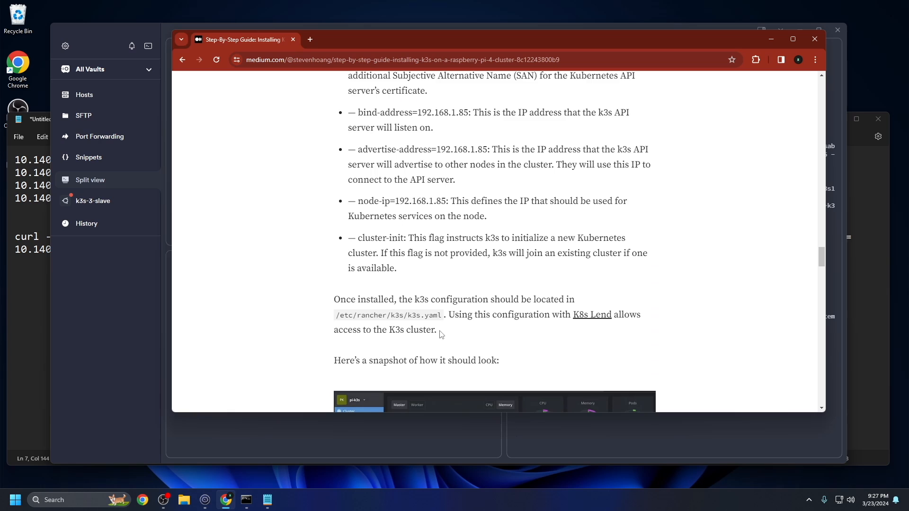
Scroll the Medium guide down to the section on where k3s.yaml is stored
scroll(down, 3)
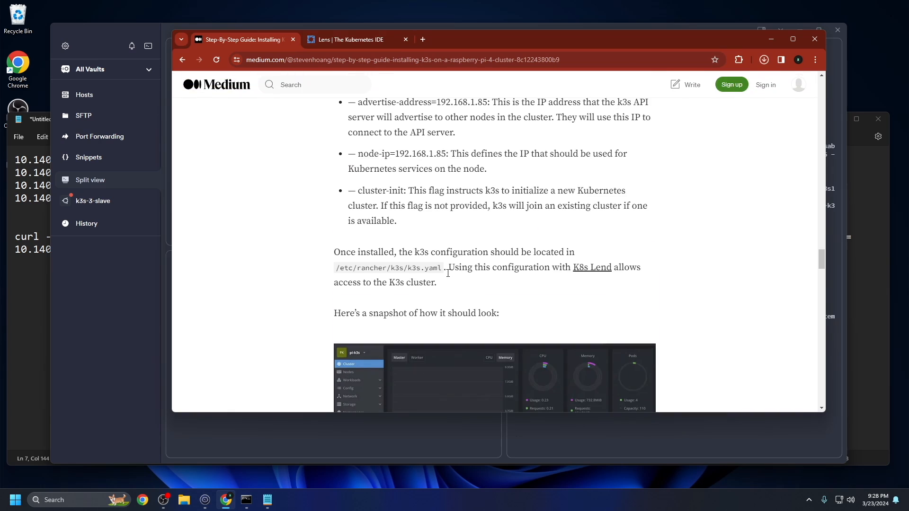
scroll(down, 3)
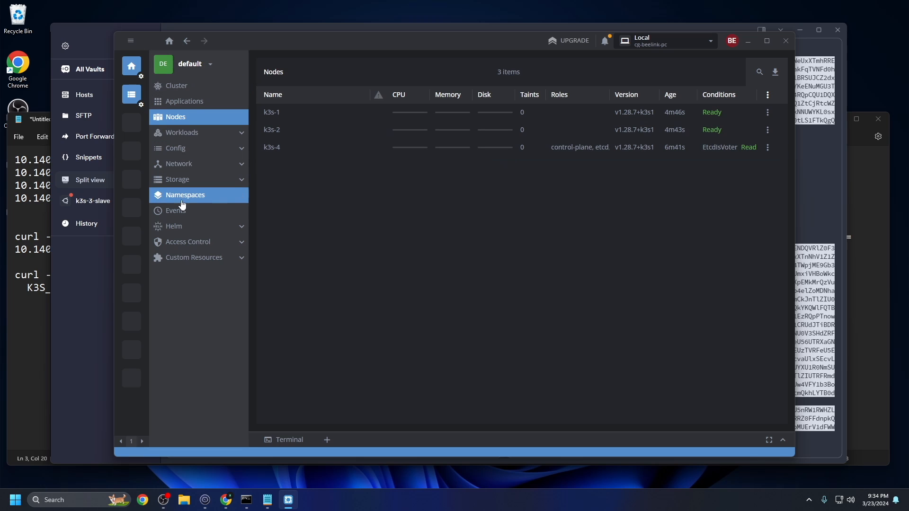
In Lens, browse Workloads overview, Applications and Cluster, then list services: kube-dns, kubernetes, metrics-server
click(181, 132)
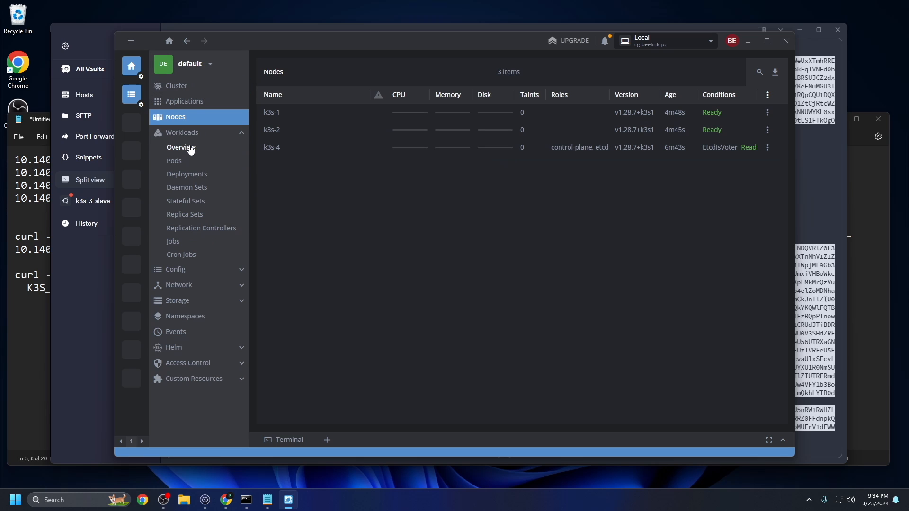
click(180, 147)
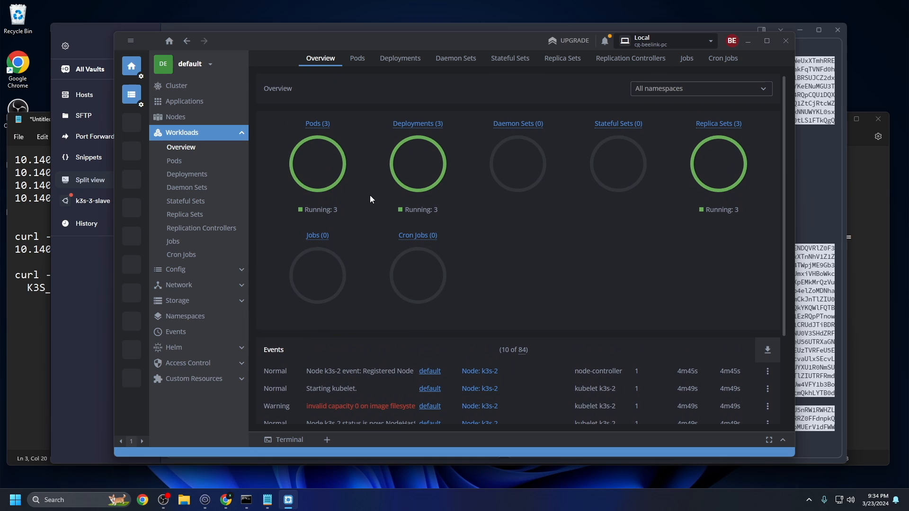
click(185, 101)
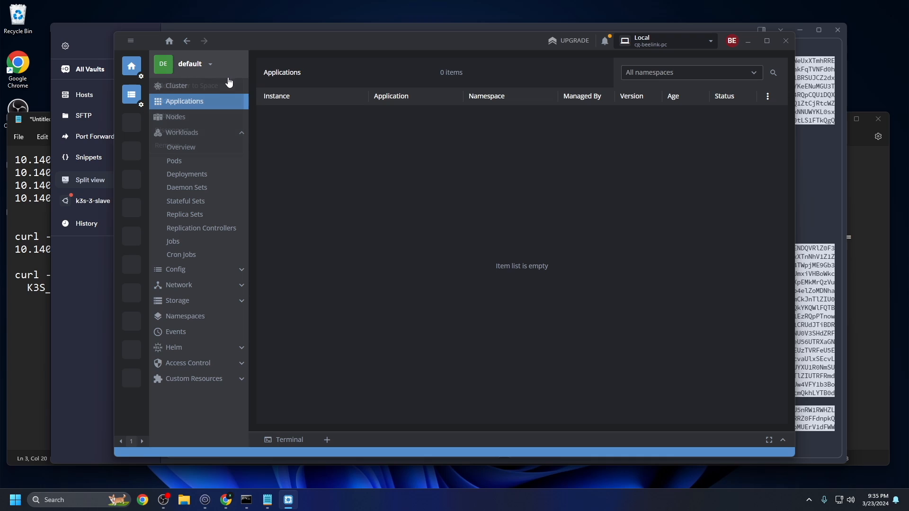
click(175, 85)
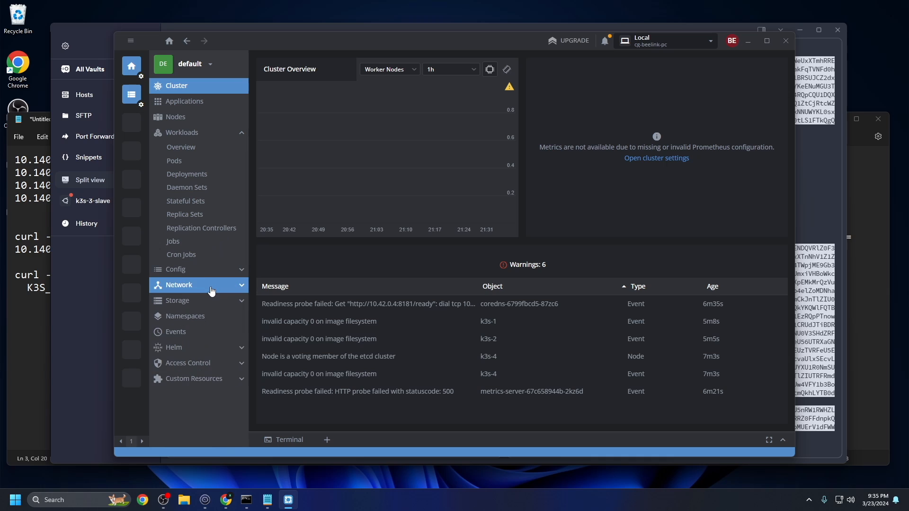
click(178, 285)
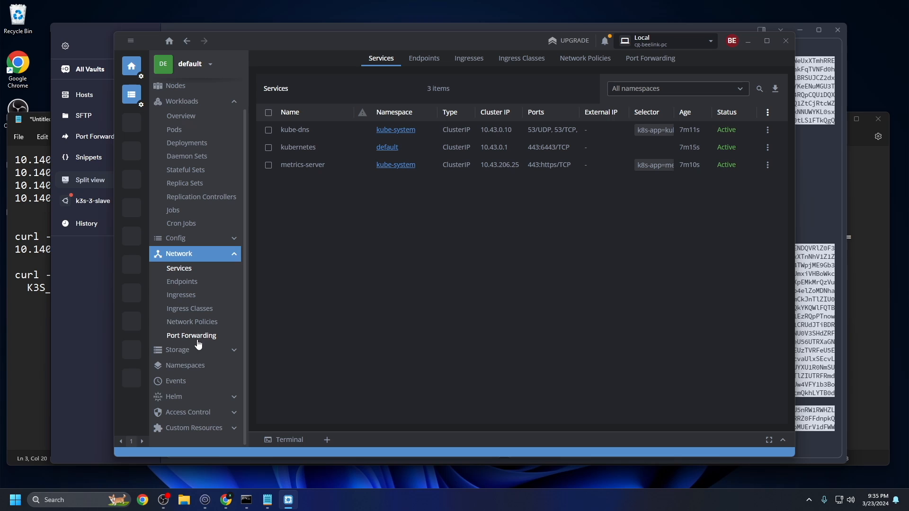
click(177, 350)
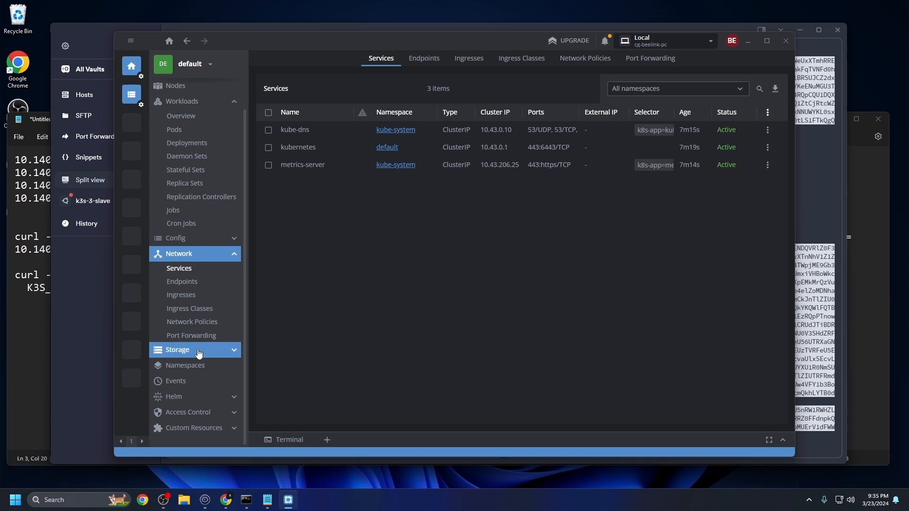